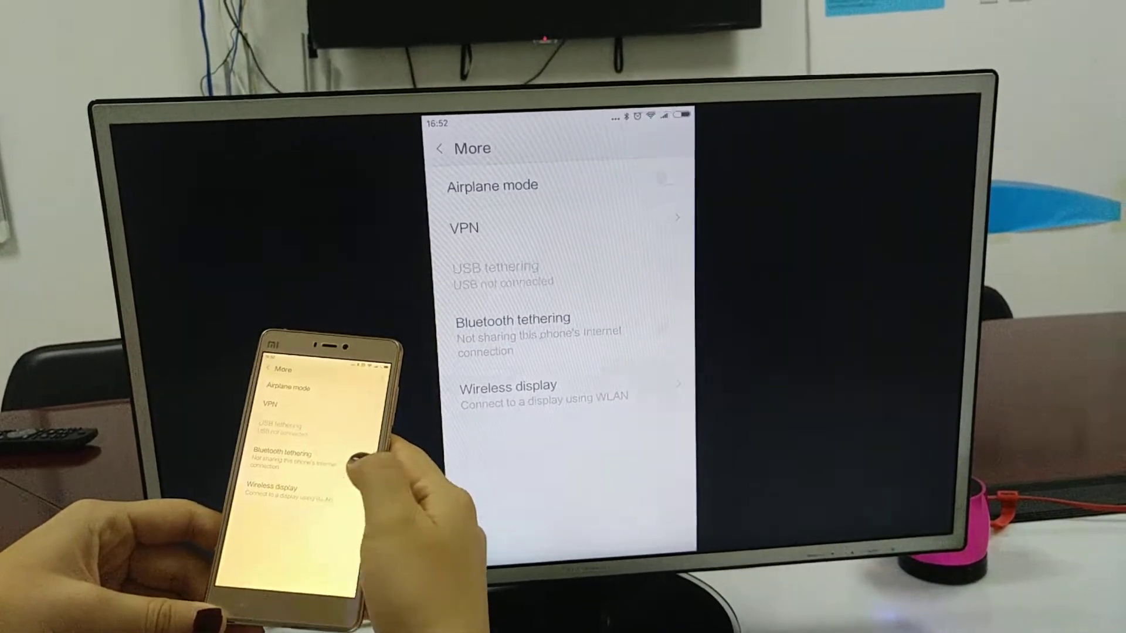
Go to the Wireless display page from Settings > More, showing casting on with session info
{"action": "left_click", "coordinate": [509, 386]}
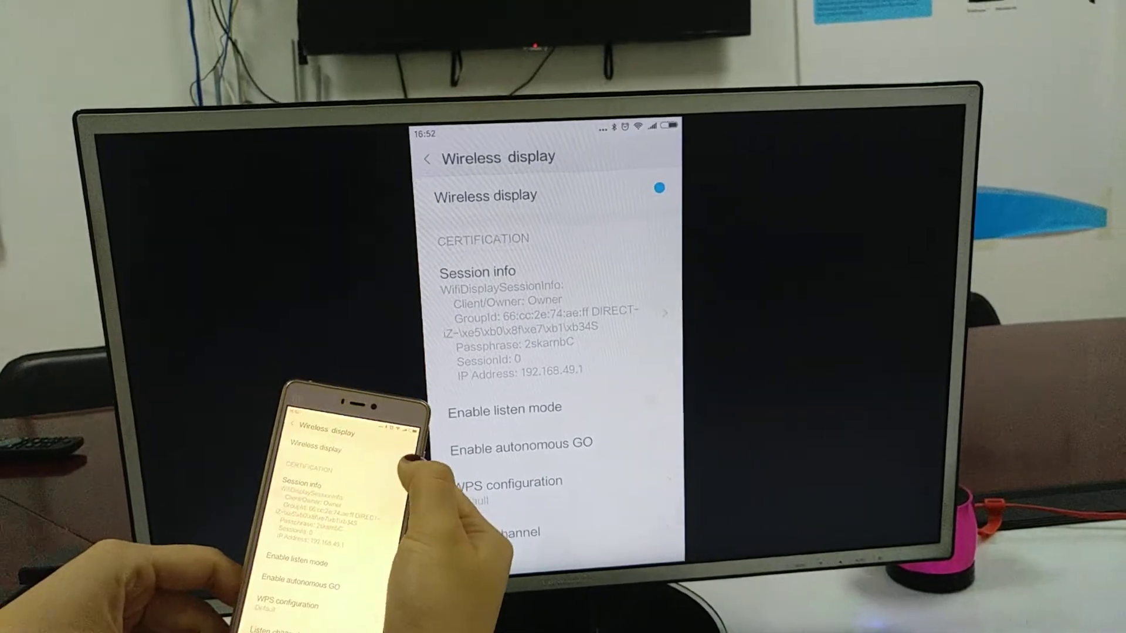